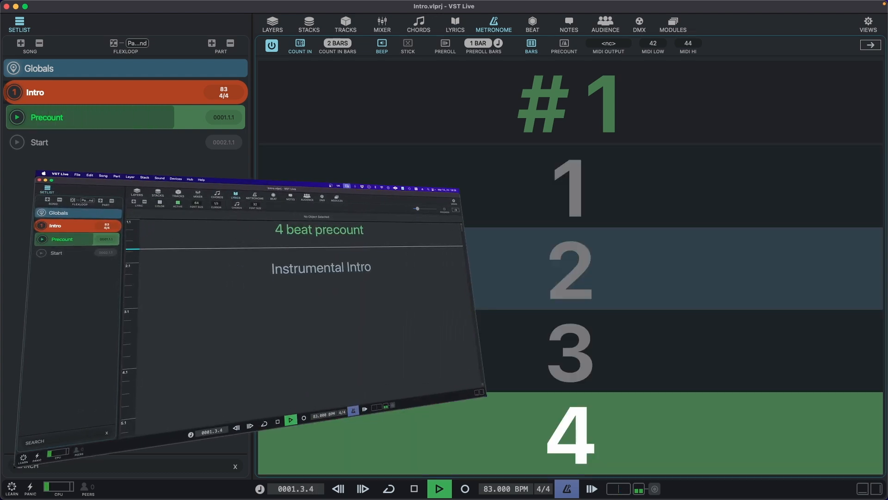
# Step: Close the Intro demo project so VST Live's start hub with Setup and Projects appears
pyautogui.click(308, 24)
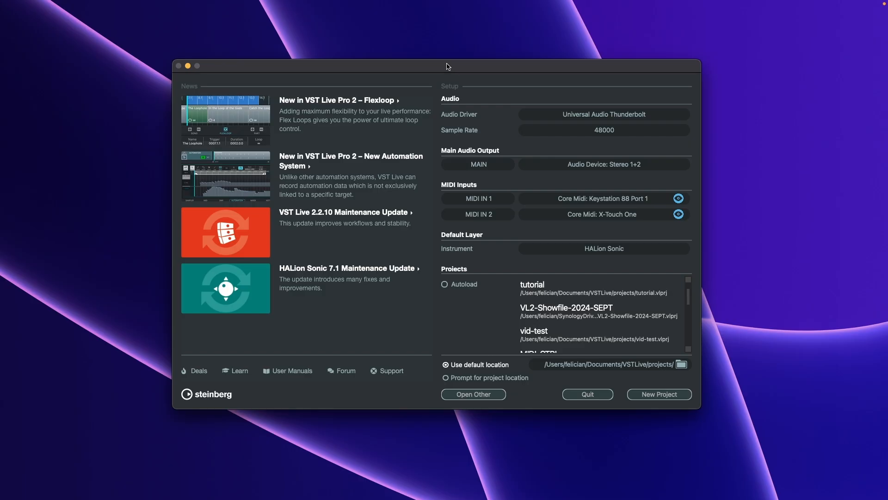
pyautogui.moveTo(526, 112)
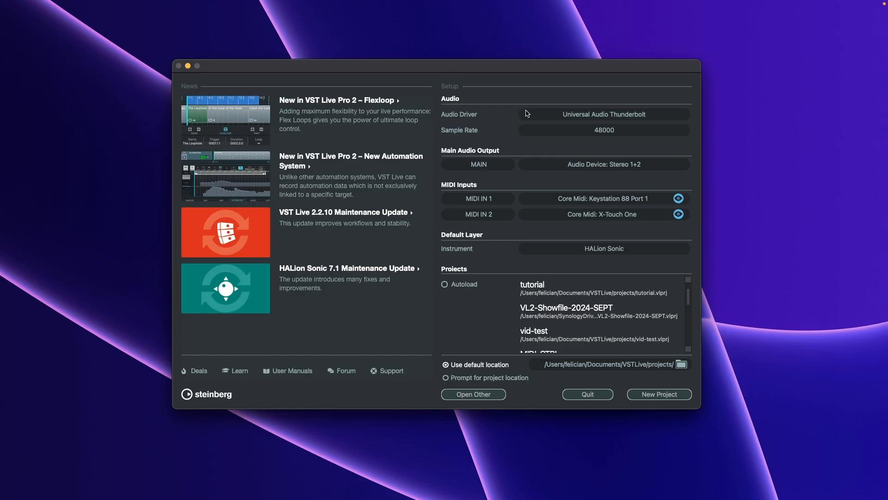
pyautogui.moveTo(551, 99)
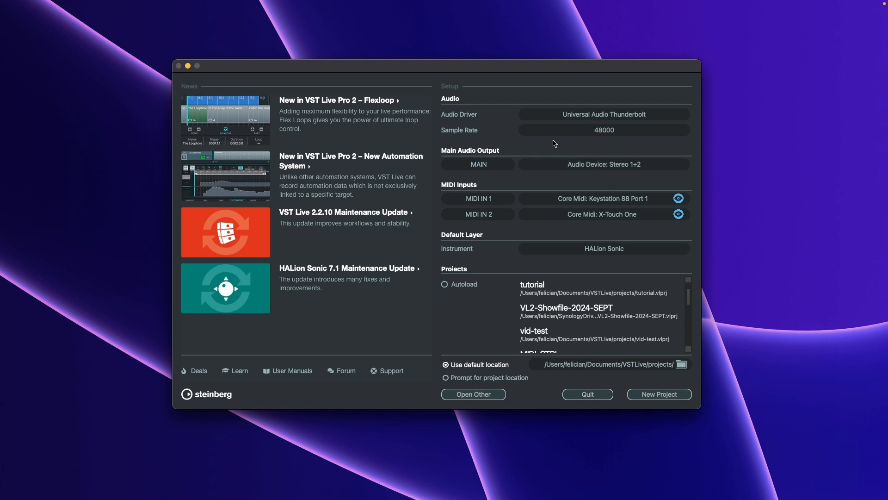
pyautogui.moveTo(576, 205)
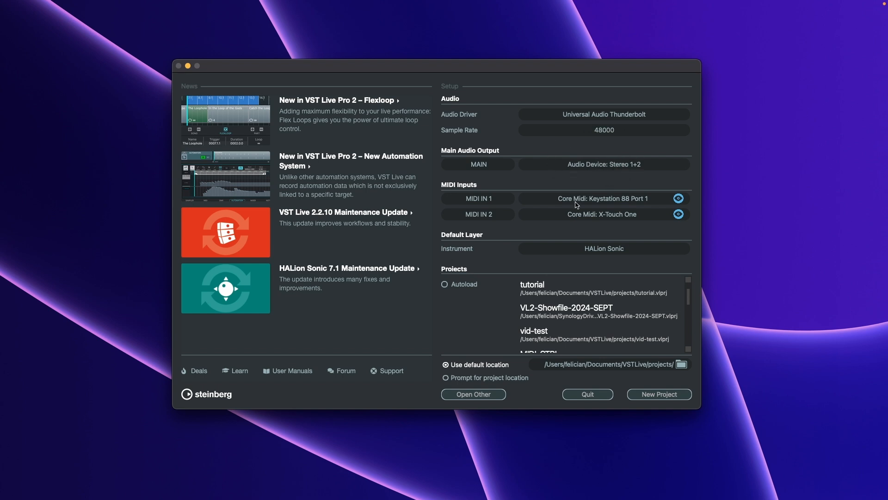
pyautogui.moveTo(527, 234)
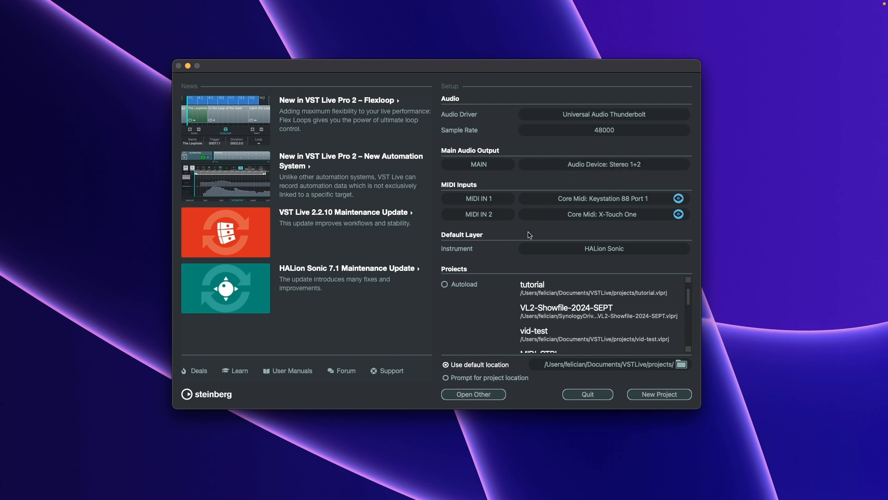
pyautogui.moveTo(598, 260)
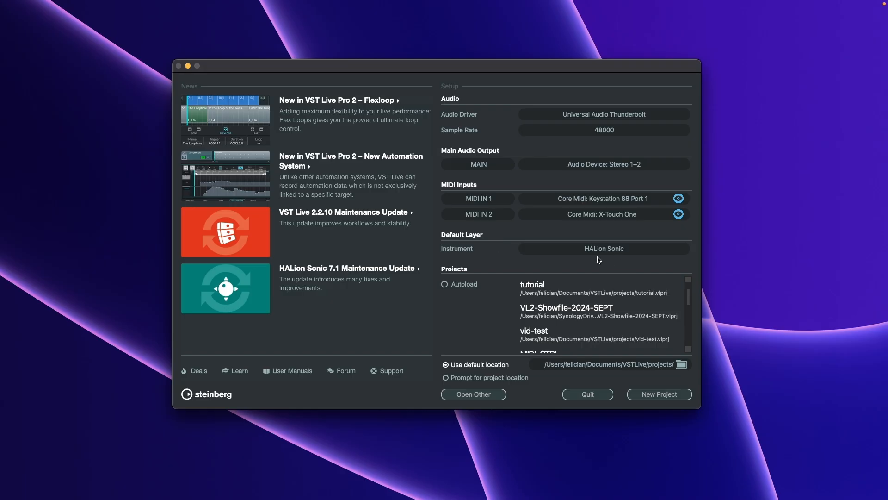
pyautogui.moveTo(658, 398)
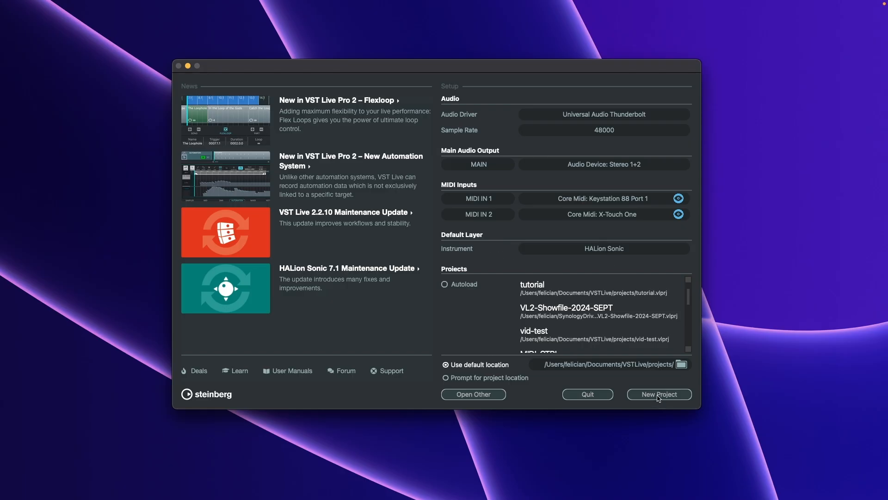
# Step: Create a new project and rename Song 1 and Song 2 to 'My first song' and 'My second song'
pyautogui.click(658, 394)
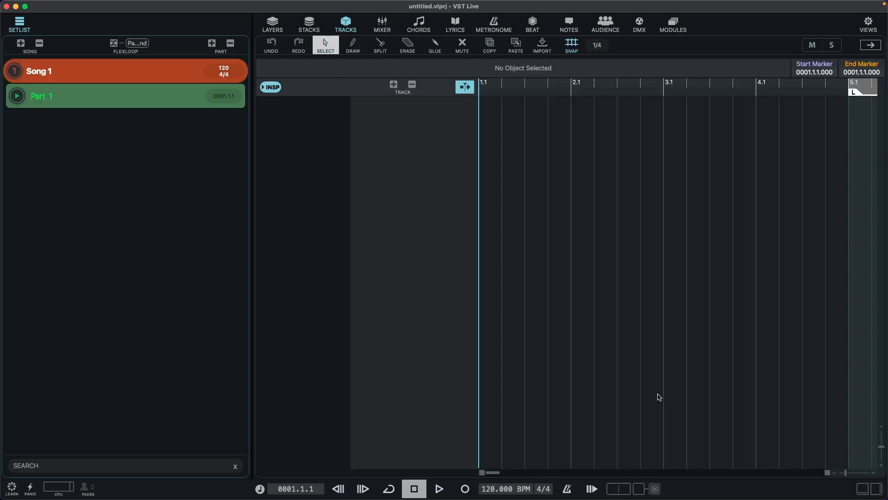
pyautogui.moveTo(20, 45)
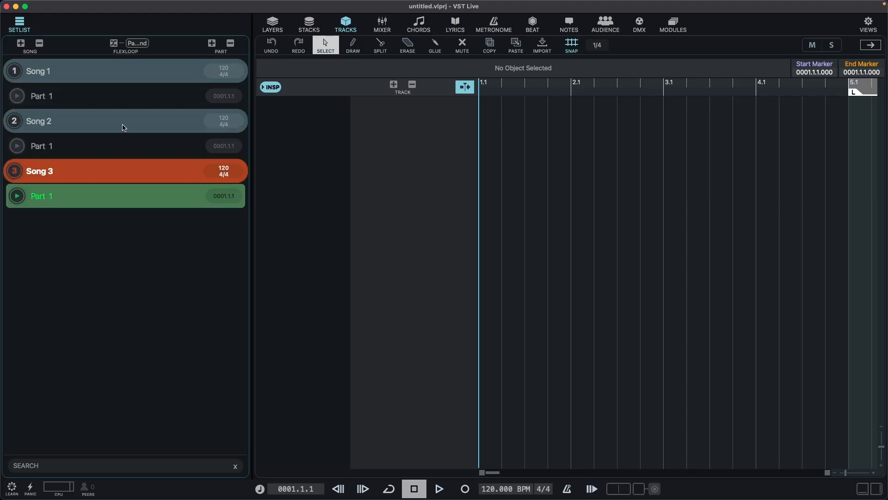
pyautogui.moveTo(120, 73)
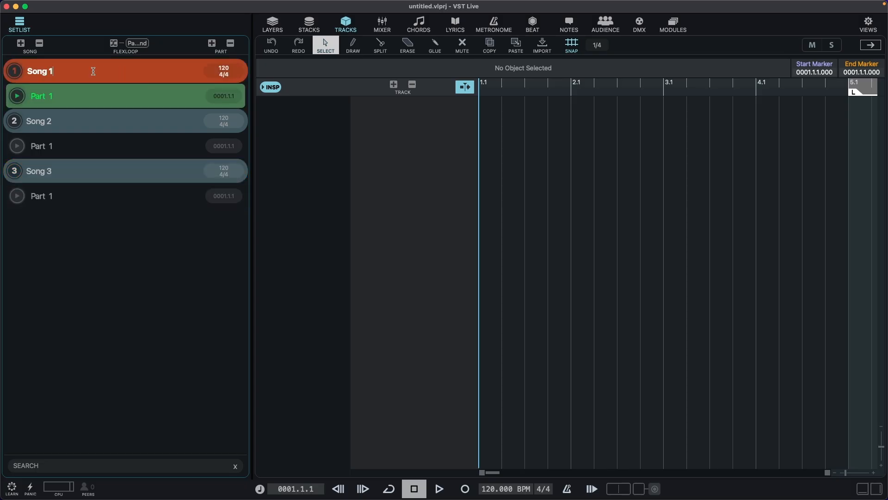
pyautogui.write('My')
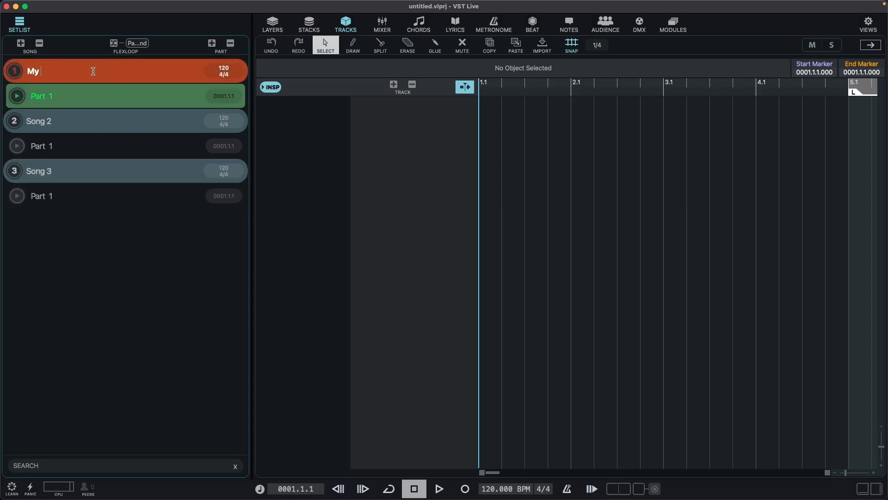
pyautogui.write('first song')
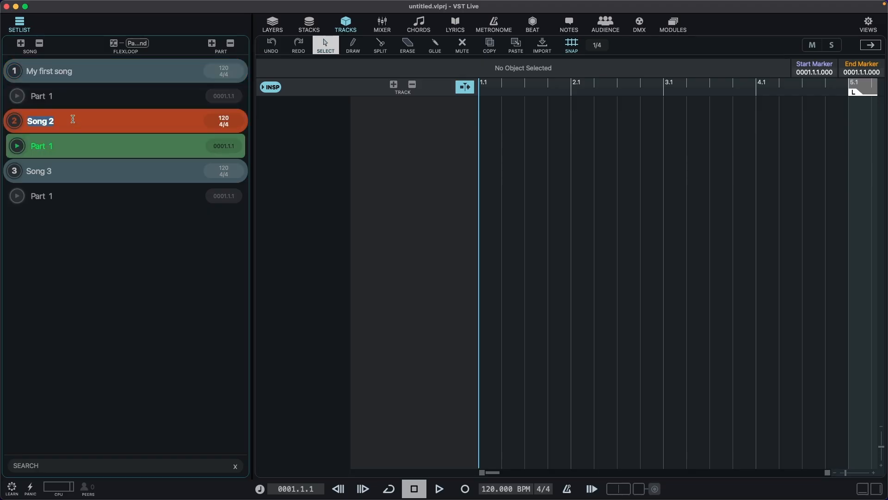
pyautogui.write('My second')
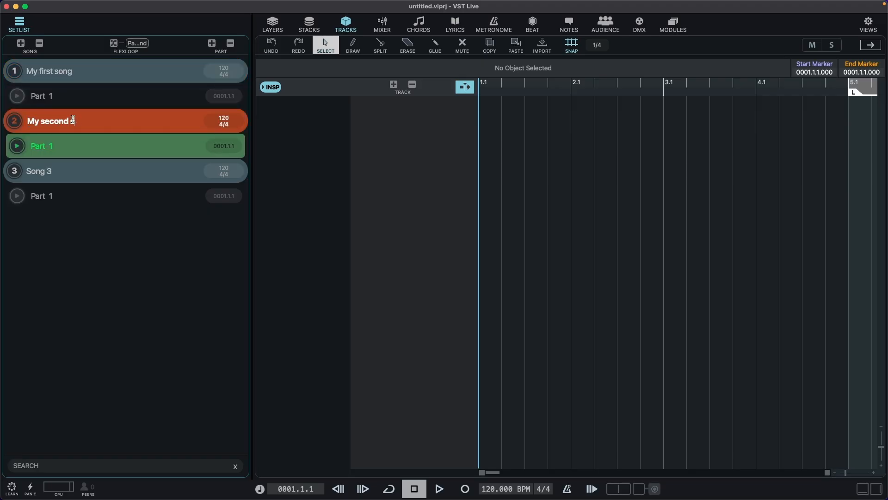
pyautogui.write('song')
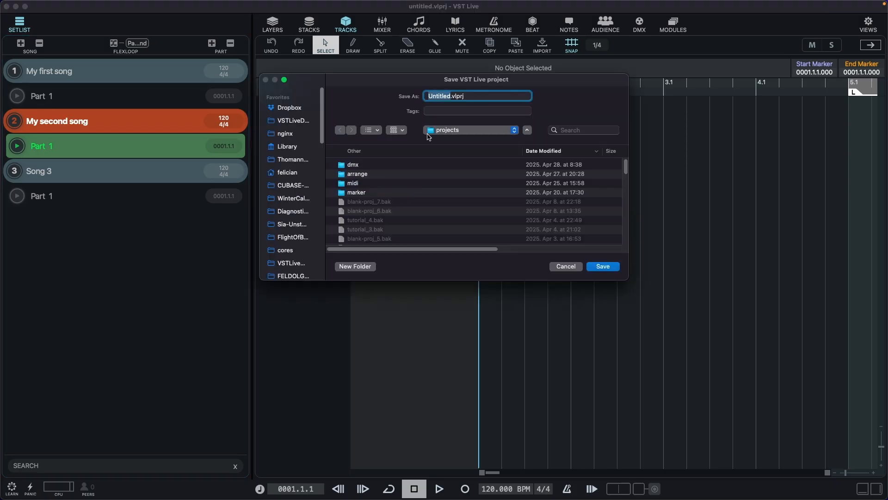
# Step: Save the project as 'my-project' in the projects folder
pyautogui.click(601, 267)
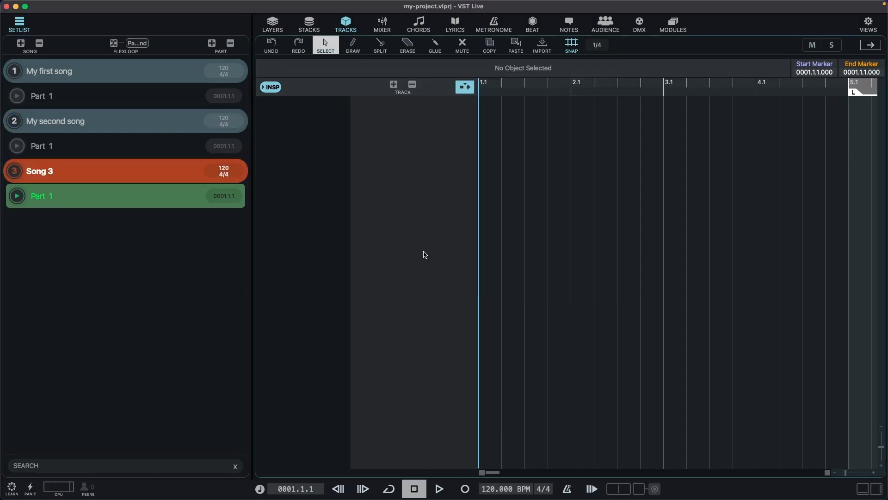
pyautogui.moveTo(417, 147)
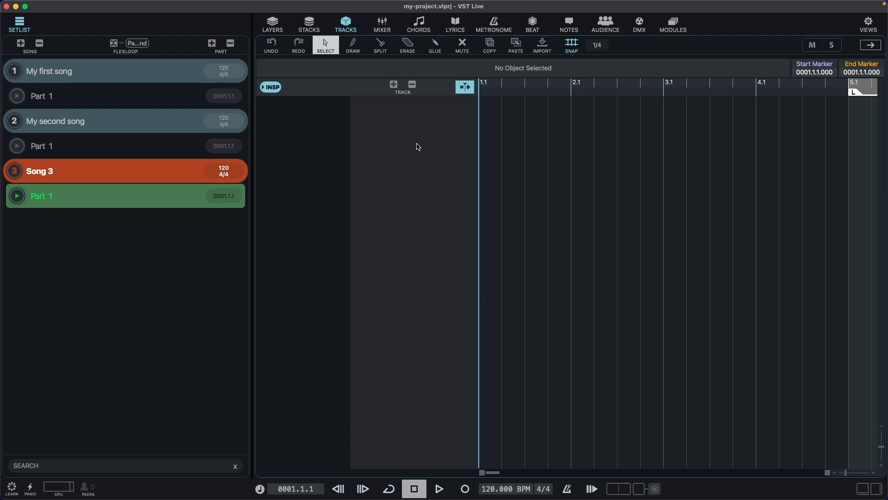
pyautogui.moveTo(426, 217)
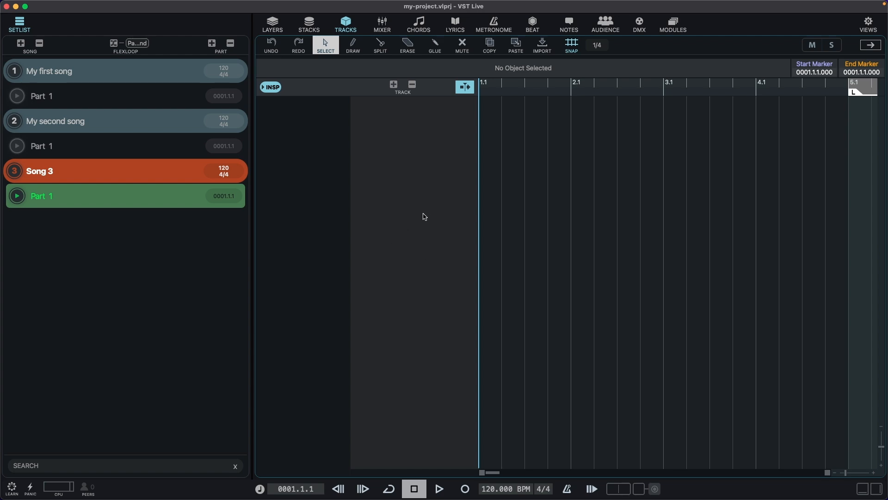
pyautogui.moveTo(405, 187)
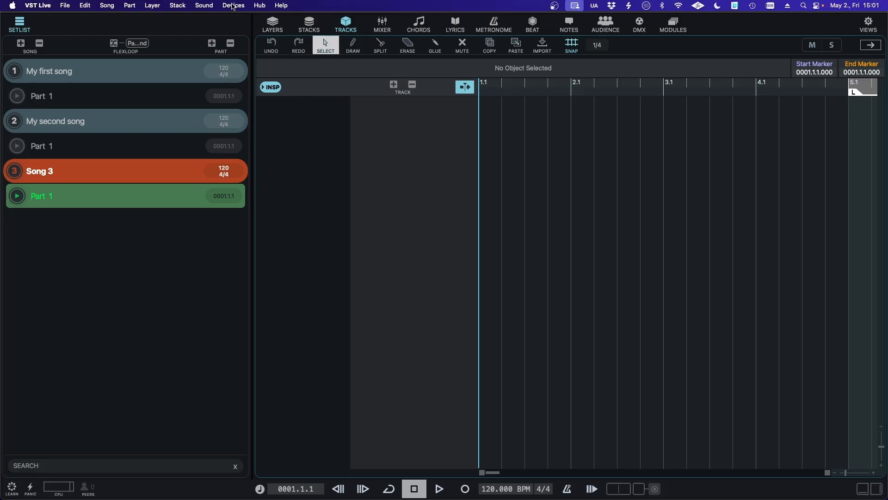
# Step: Bring up the Connections window and show its AUDIO connections
pyautogui.click(233, 5)
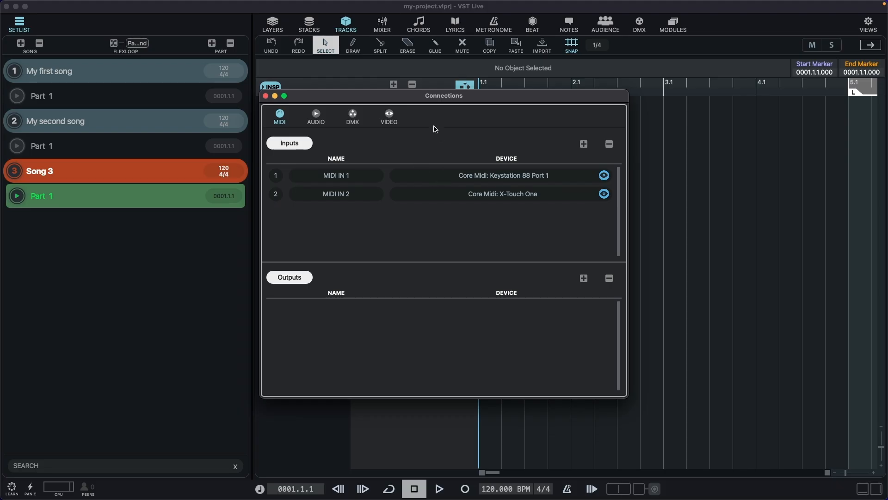
pyautogui.moveTo(403, 172)
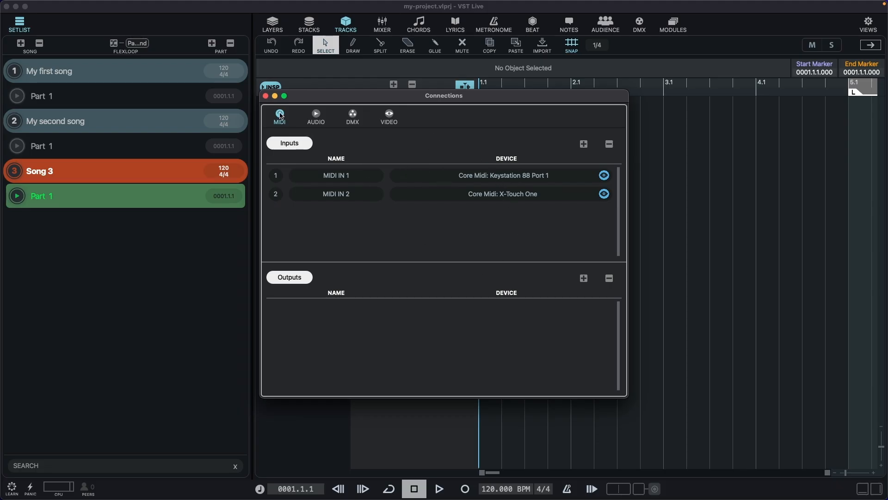
pyautogui.click(351, 116)
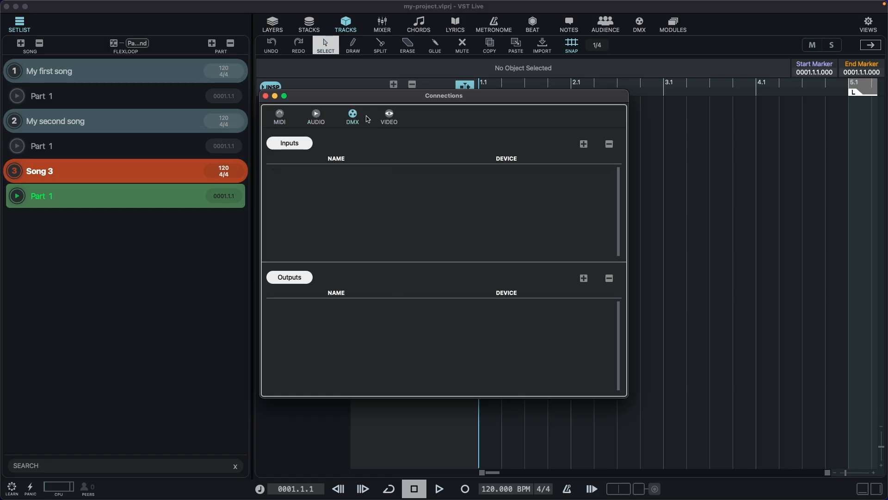
pyautogui.click(315, 116)
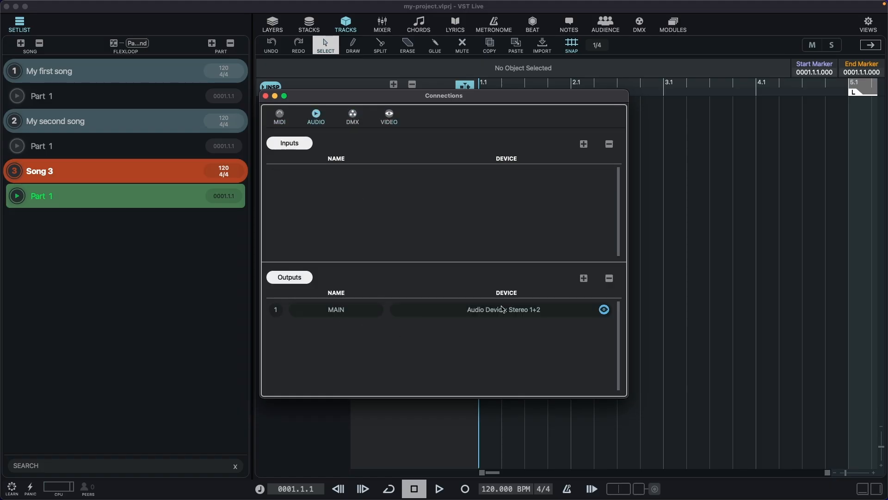
pyautogui.moveTo(450, 360)
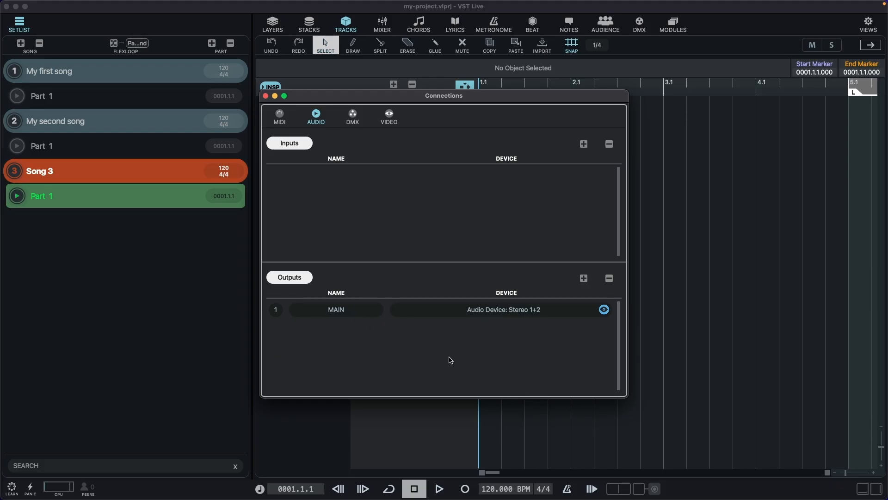
pyautogui.moveTo(583, 148)
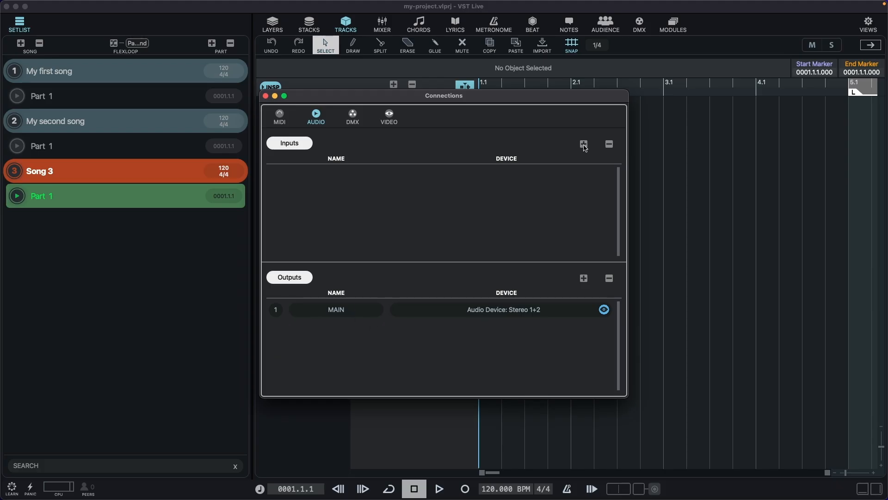
# Step: Add audio input MIC-IN1 connected to Universal Audio Thunderbolt 01
pyautogui.click(583, 144)
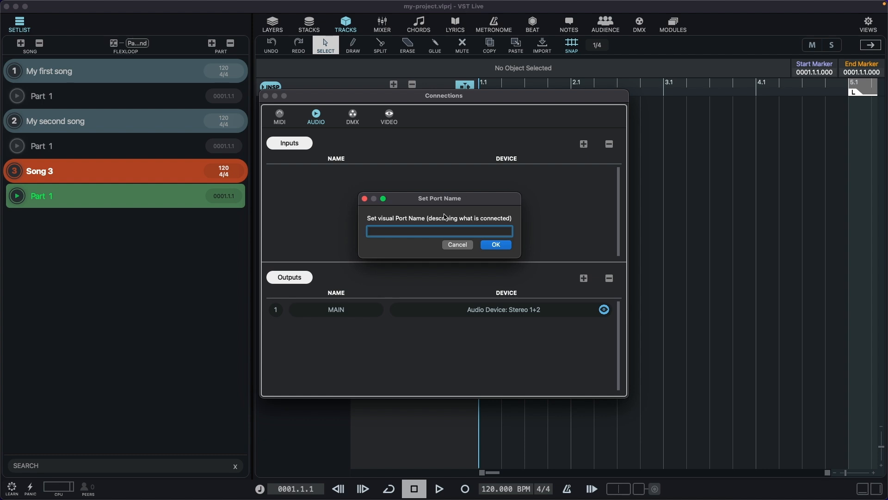
pyautogui.write('MIC-IN')
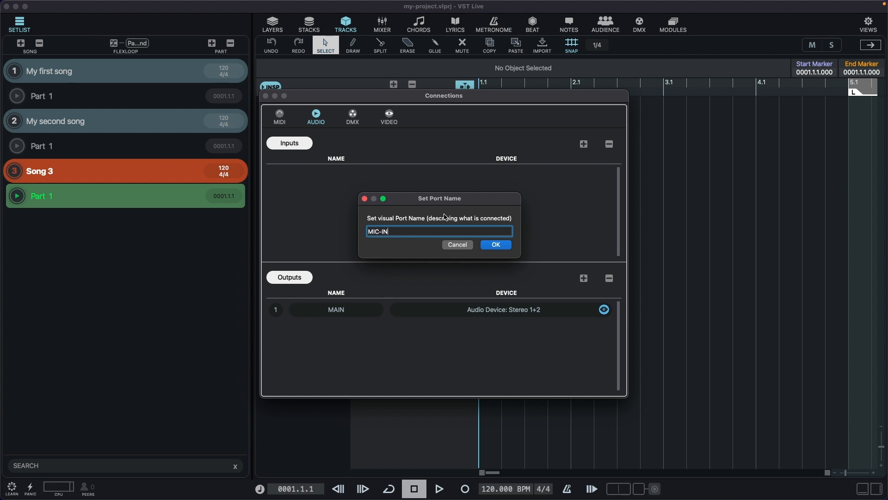
pyautogui.click(494, 244)
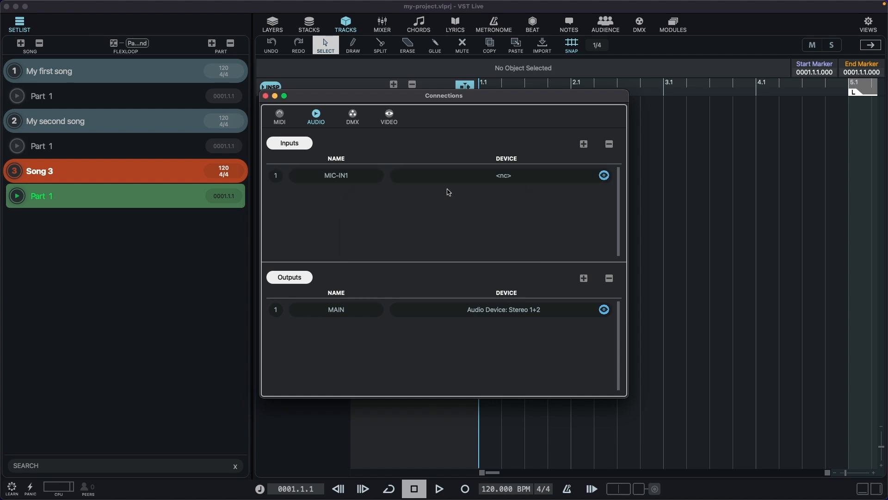
pyautogui.click(502, 175)
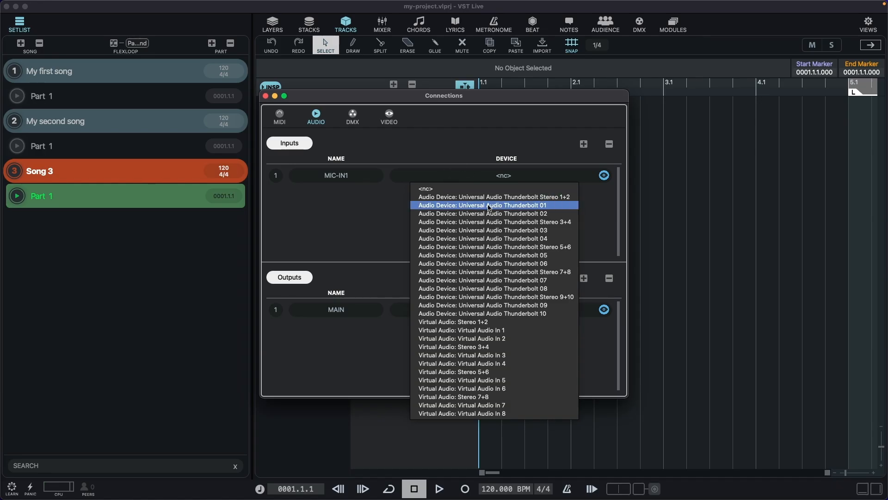
pyautogui.click(484, 205)
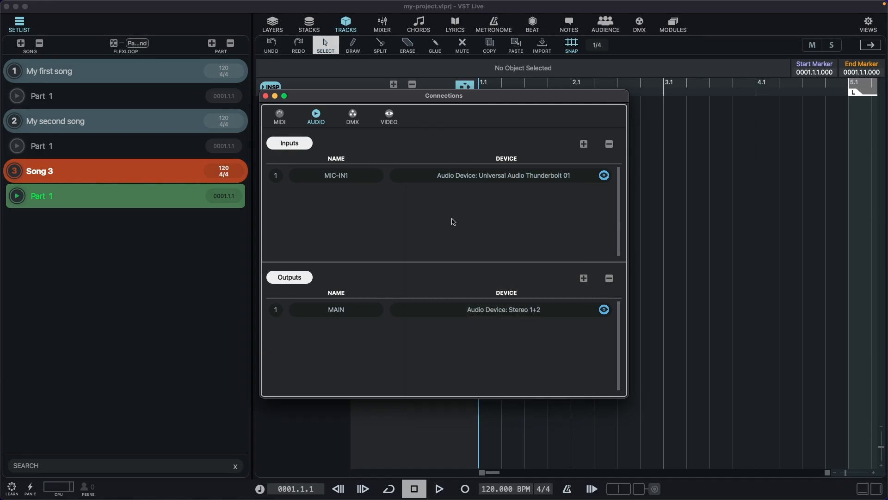
pyautogui.moveTo(442, 229)
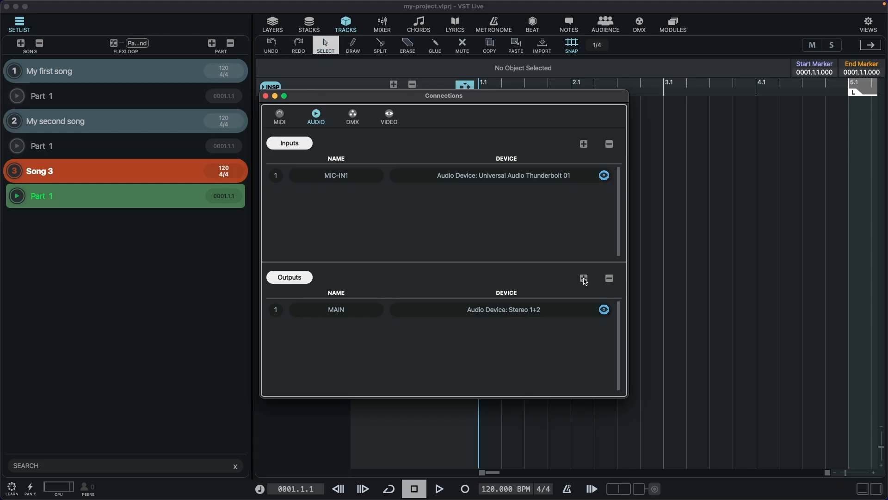
# Step: Add a second audio output OUT2 routed to Stereo 3+4
pyautogui.click(583, 279)
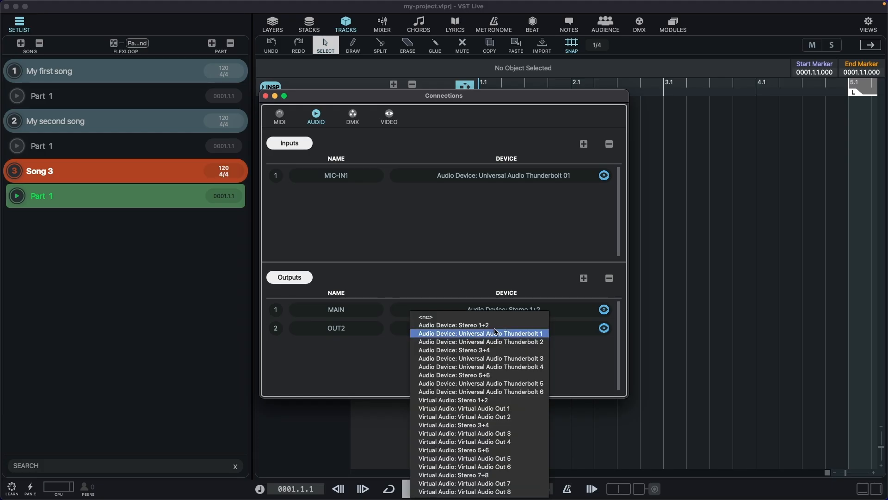
pyautogui.click(454, 350)
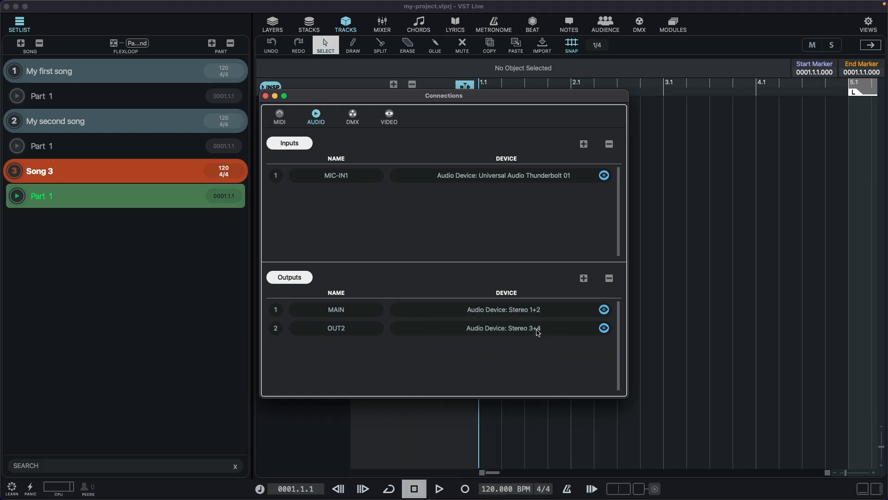
pyautogui.click(278, 114)
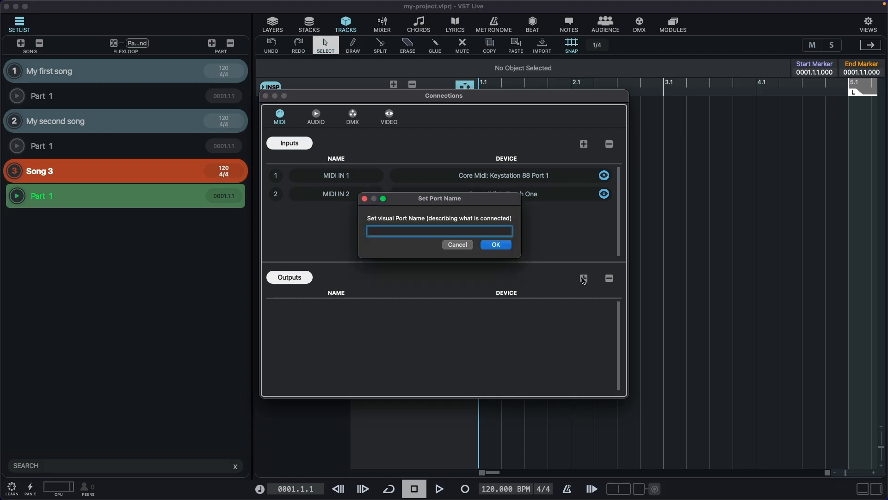
# Step: Add MIDI output MIDI-OUT1 sent to Core Midi: X-Touch One, then return to audio
pyautogui.write('MIDI-OUT')
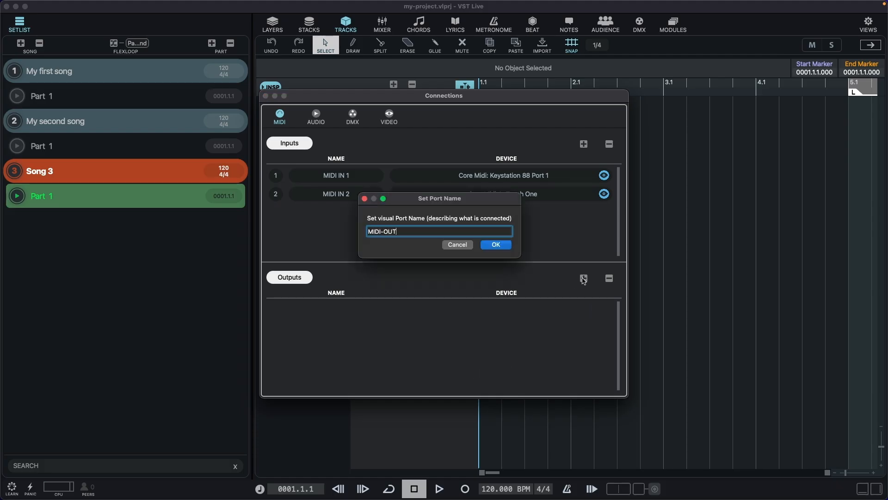
pyautogui.click(494, 244)
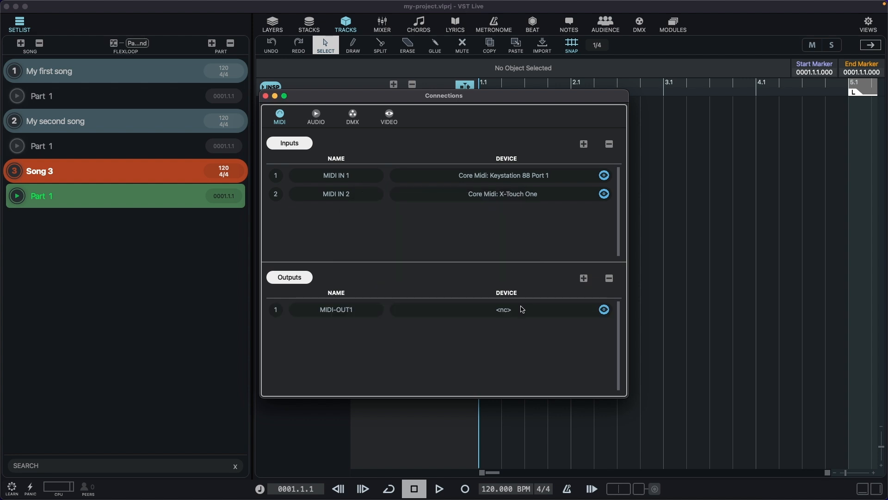
pyautogui.click(503, 309)
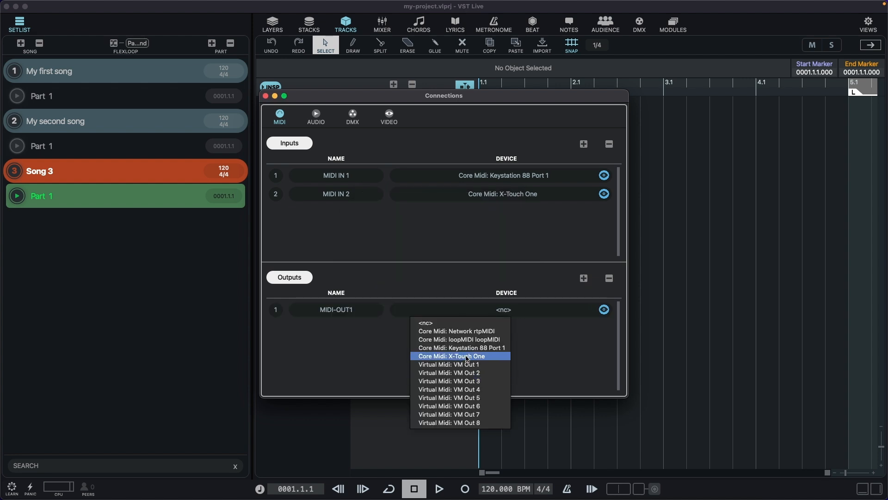
pyautogui.click(461, 355)
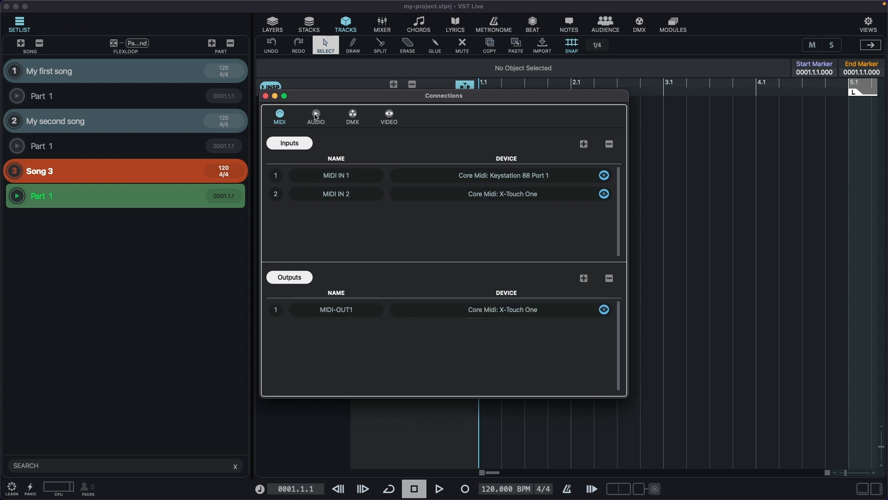
pyautogui.click(316, 115)
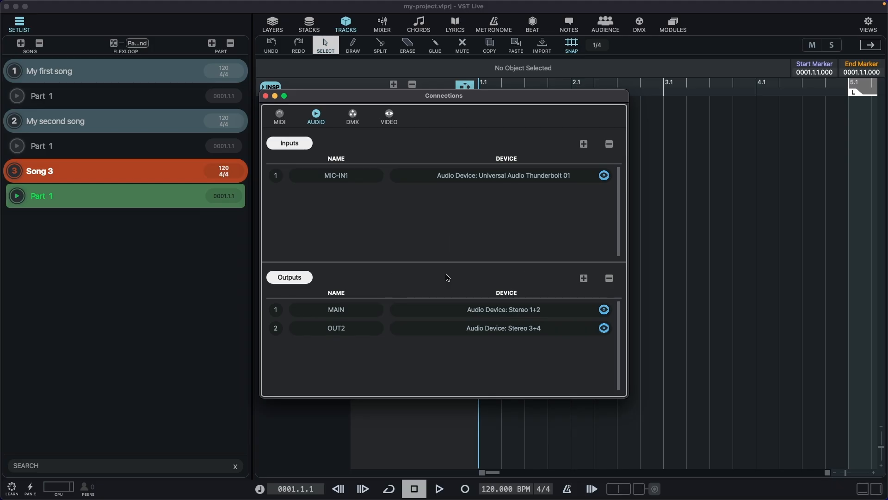
pyautogui.moveTo(491, 356)
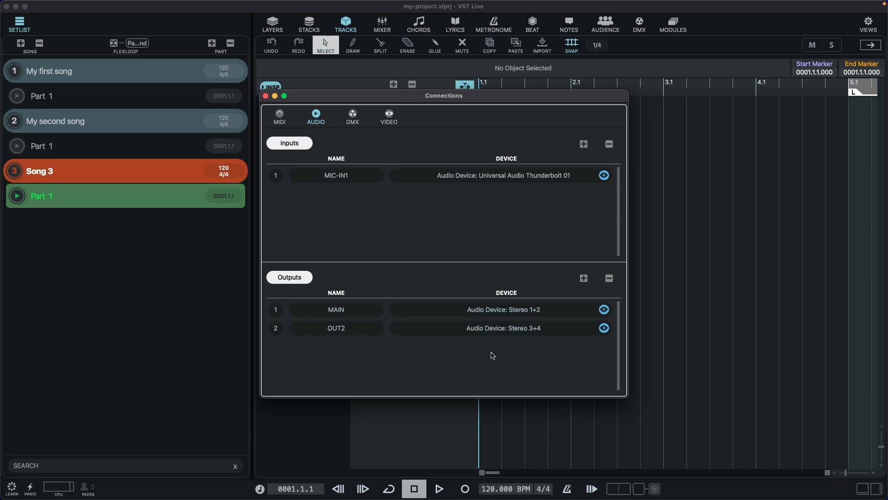
pyautogui.moveTo(405, 271)
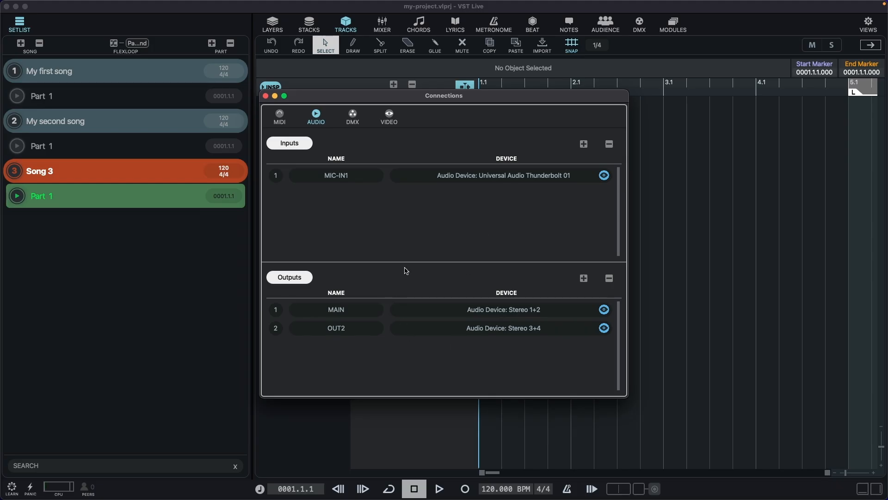
pyautogui.moveTo(504, 330)
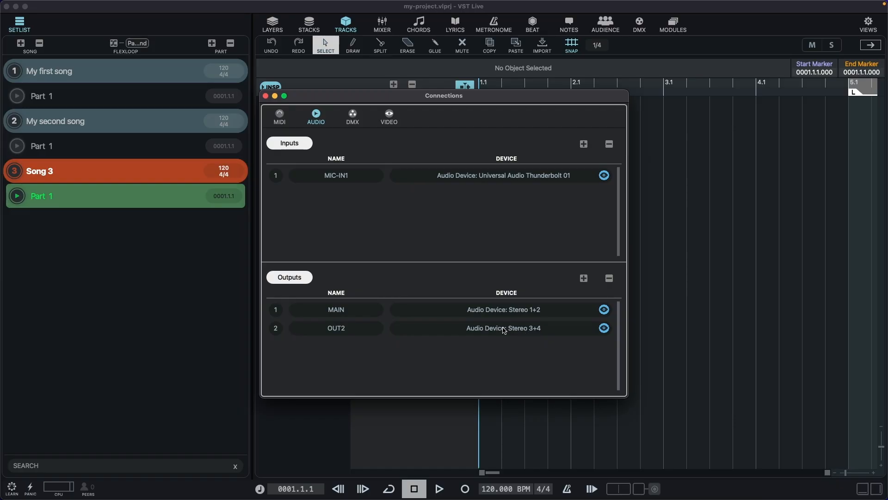
# Step: Add a third audio output named OUT3 alongside MAIN and OUT2
pyautogui.click(504, 327)
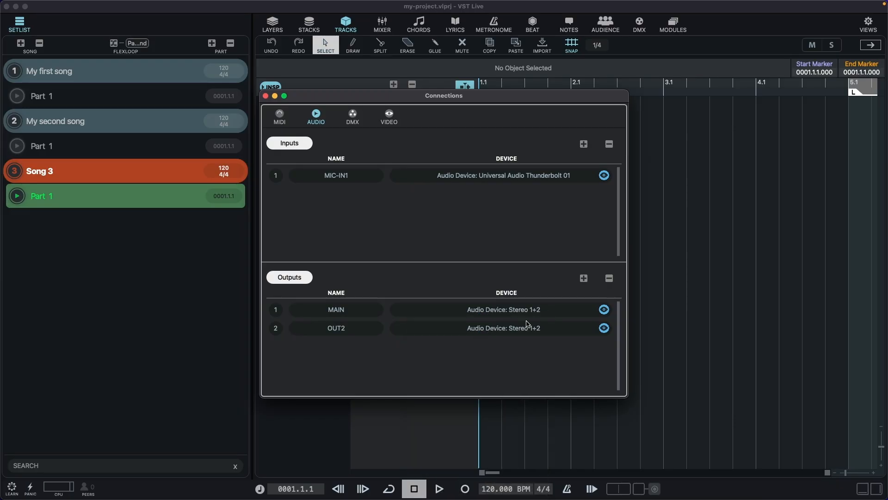
pyautogui.click(503, 327)
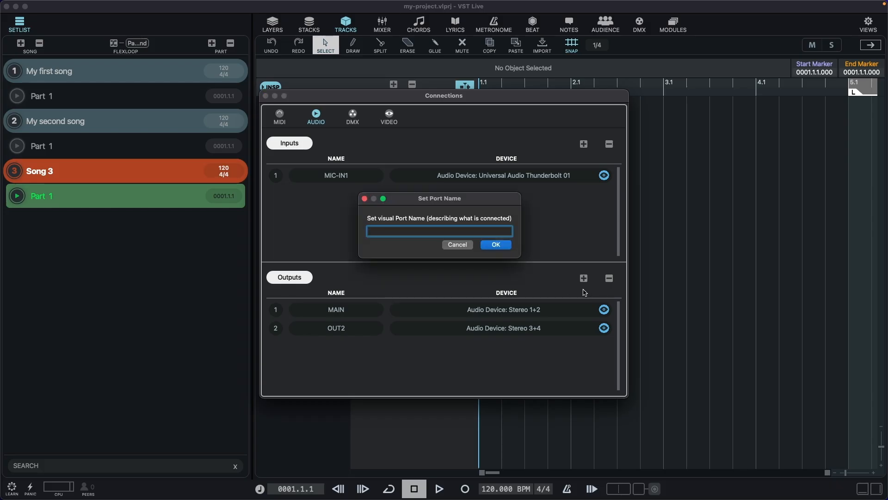
pyautogui.write('OUT')
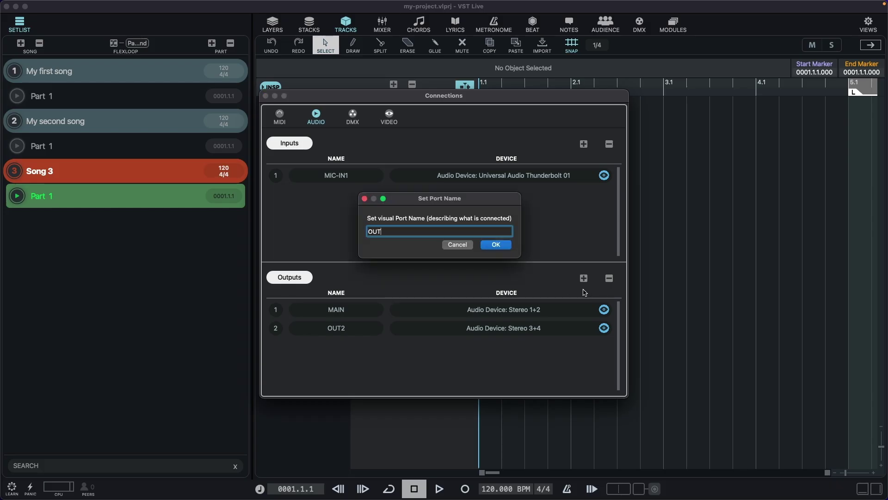
pyautogui.click(494, 245)
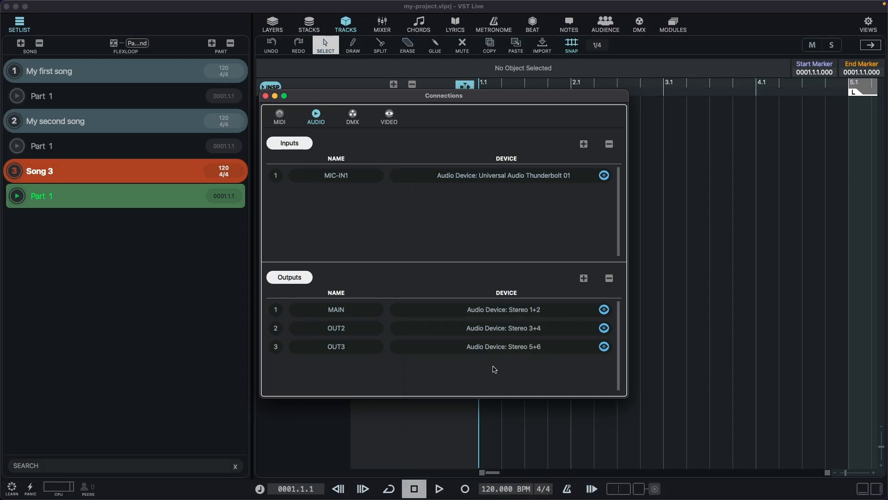
pyautogui.moveTo(488, 328)
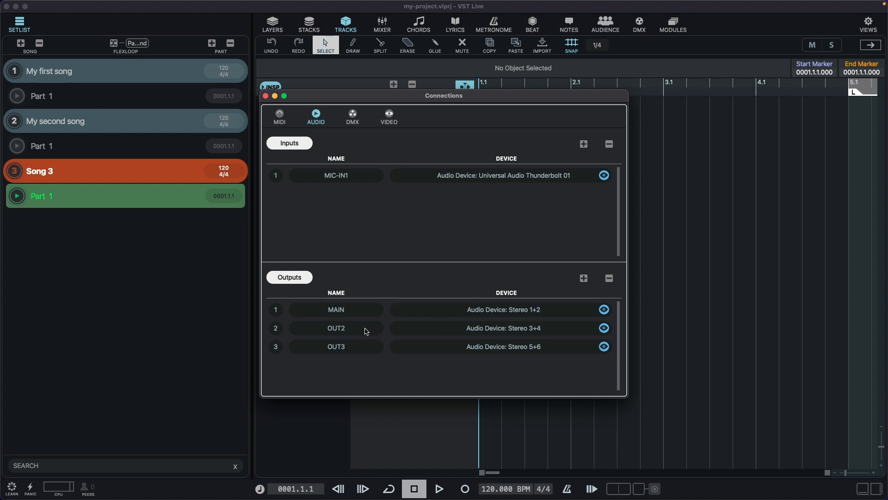
pyautogui.moveTo(355, 335)
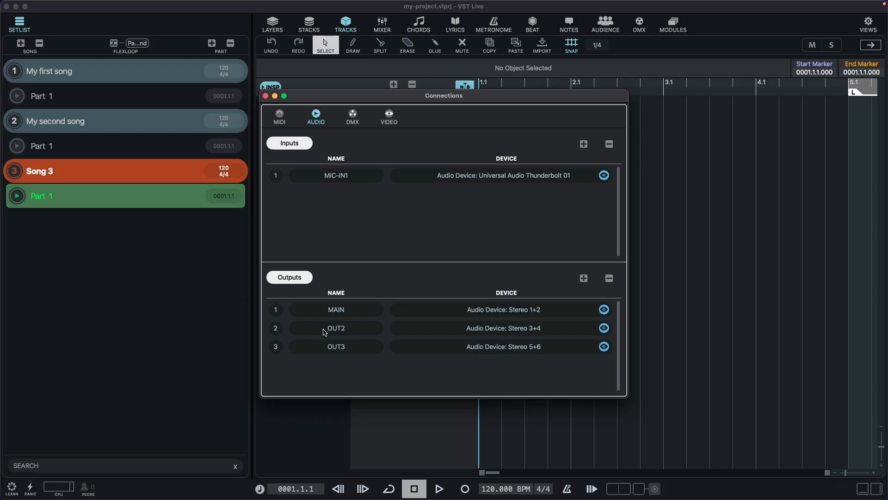
pyautogui.moveTo(507, 329)
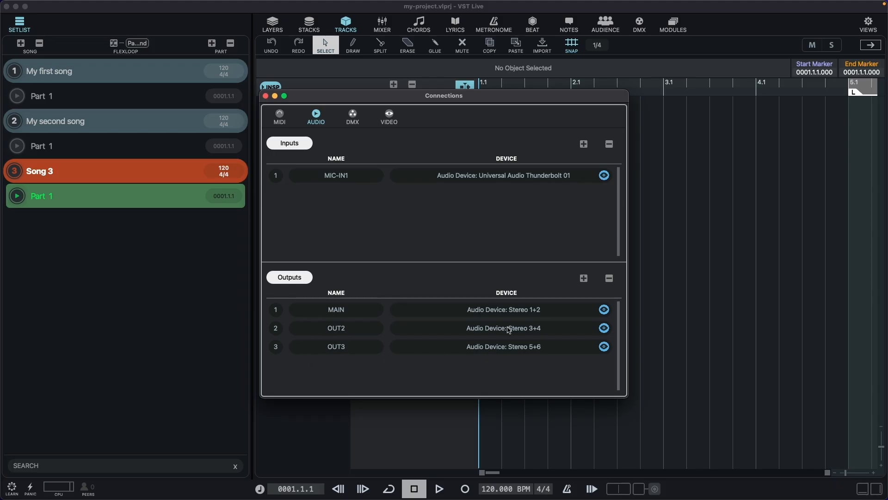
# Step: Route the remaining output to Audio Device: Stereo 1+2, matching MAIN
pyautogui.click(502, 327)
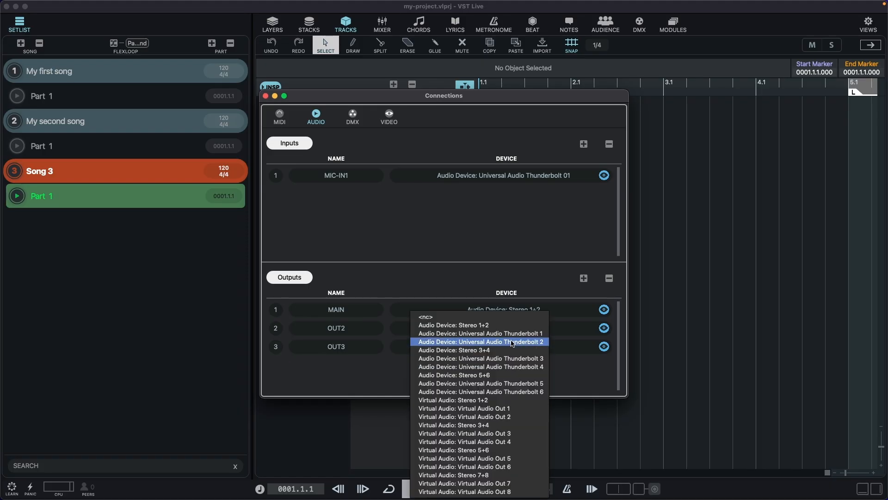
pyautogui.click(454, 324)
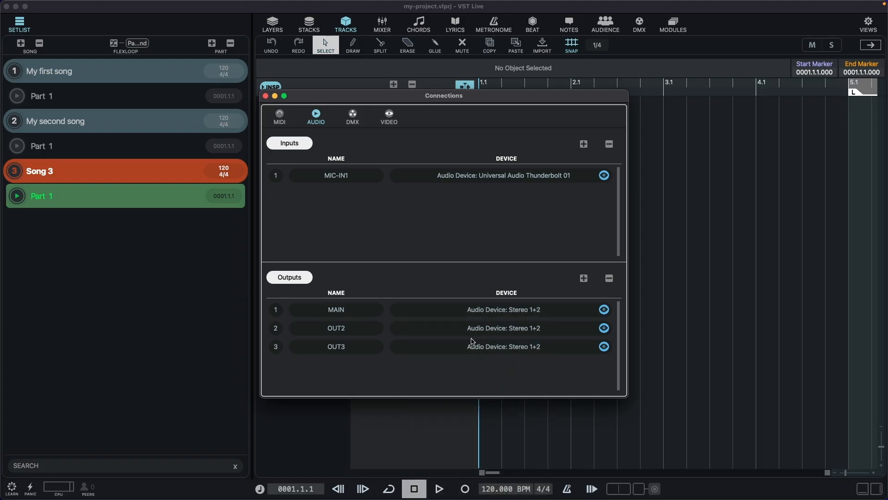
pyautogui.moveTo(508, 344)
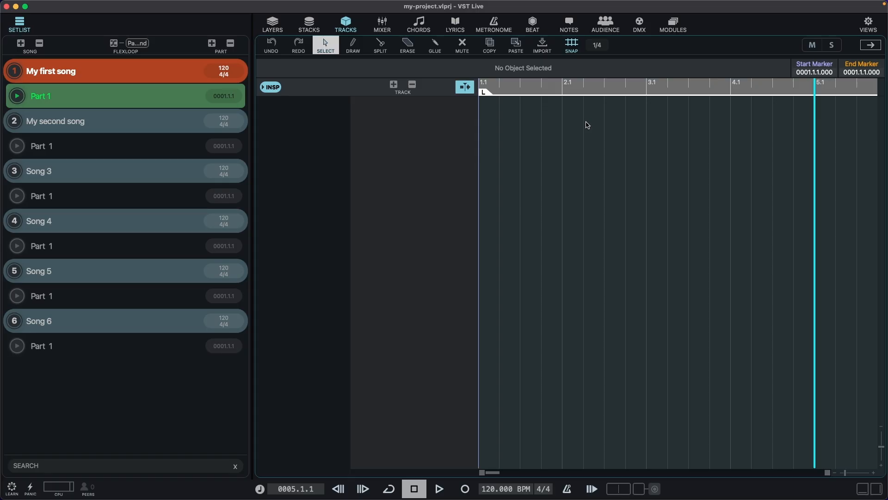
pyautogui.moveTo(405, 189)
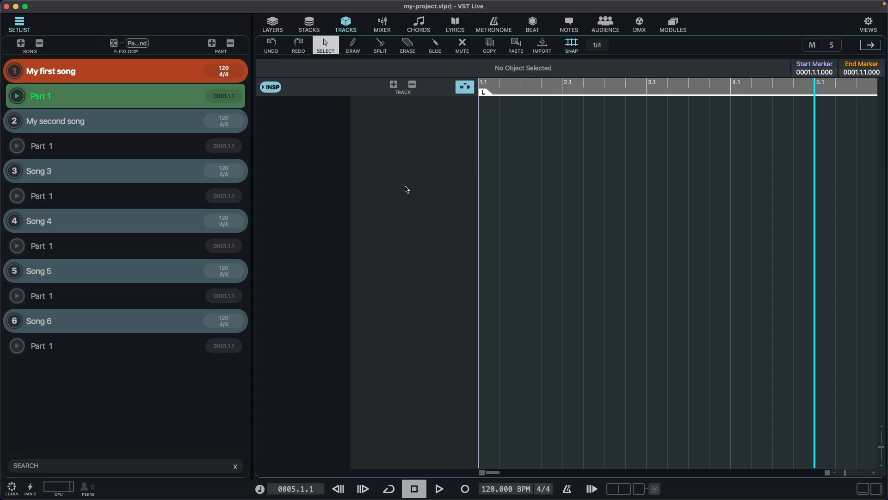
pyautogui.moveTo(25, 46)
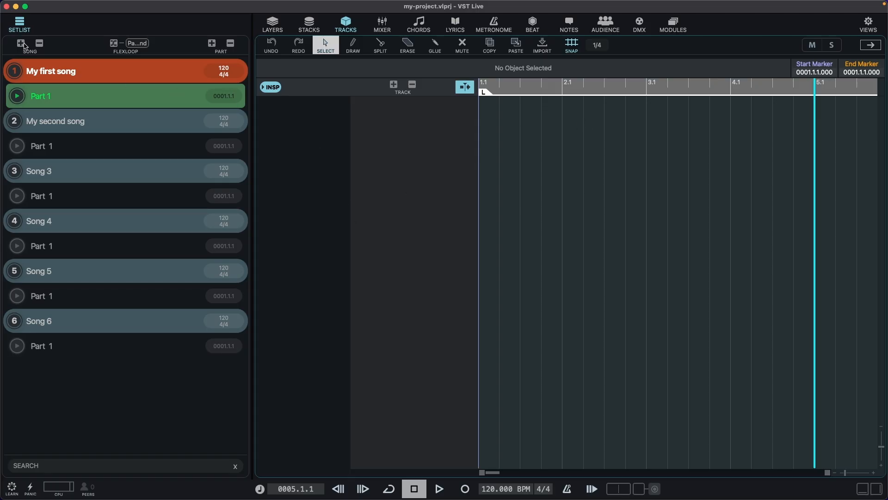
# Step: Add Song 7 to the setlist and make My second song the active song
pyautogui.click(21, 43)
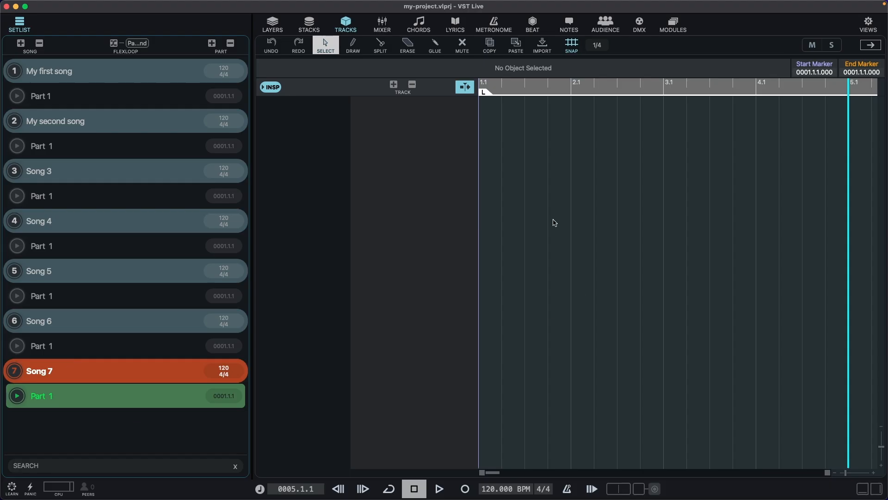
pyautogui.moveTo(441, 280)
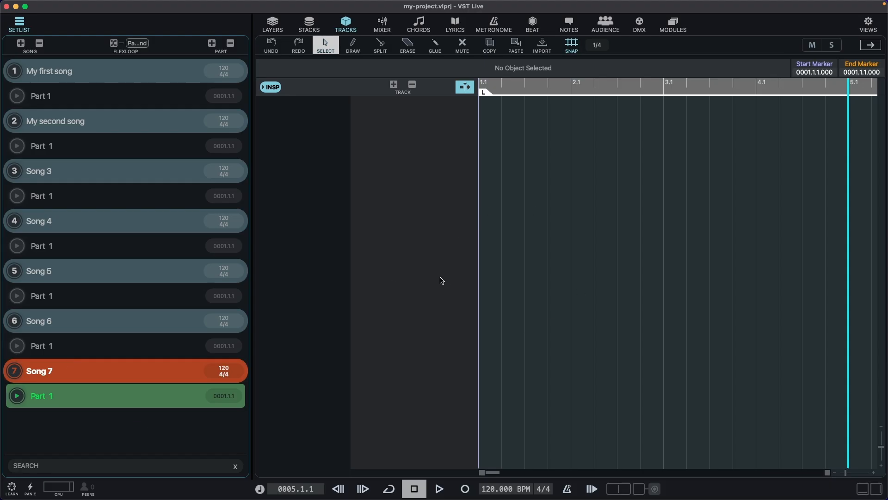
pyautogui.click(113, 271)
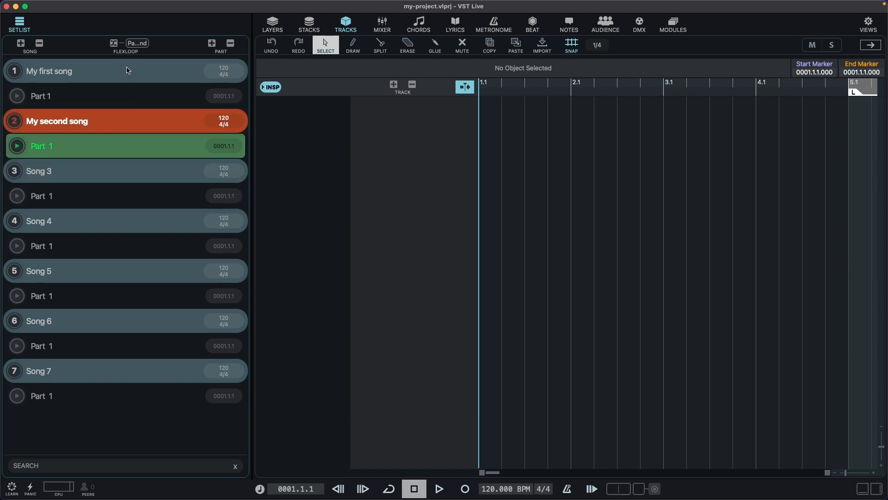
# Step: Add another part to My first song and rename it Chorus
pyautogui.click(212, 43)
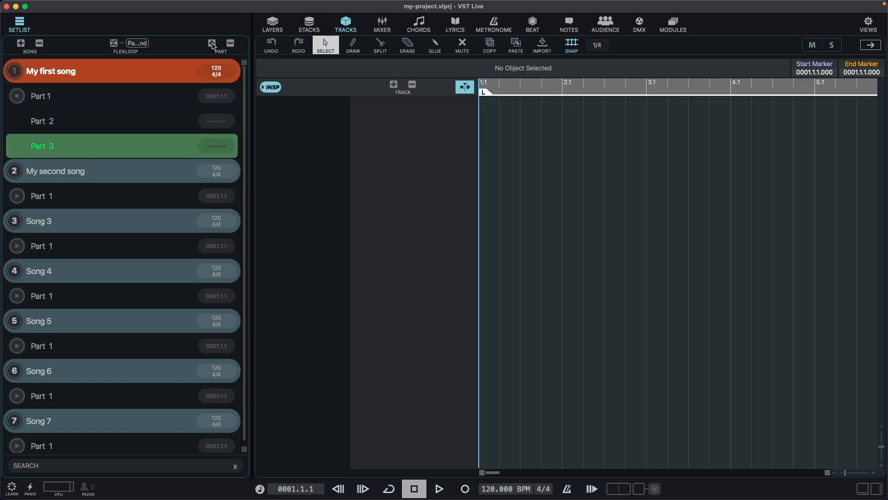
pyautogui.click(210, 44)
pyautogui.write('Intr')
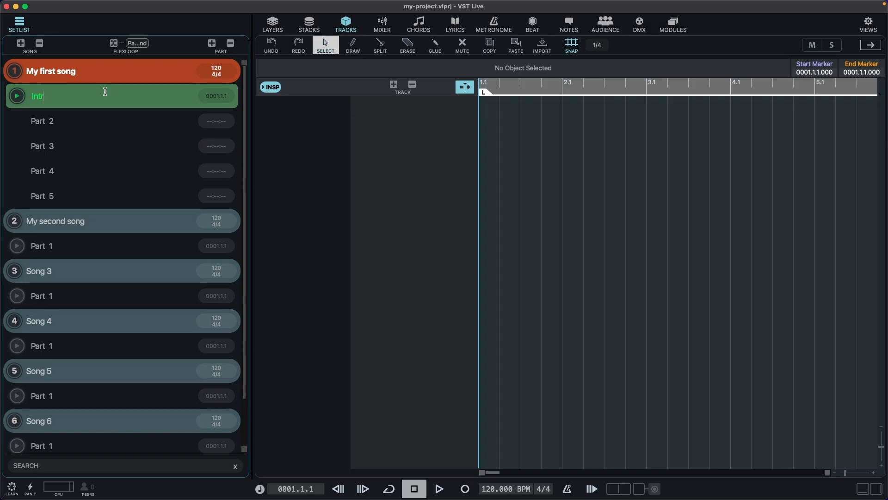
pyautogui.click(99, 120)
pyautogui.write('C')
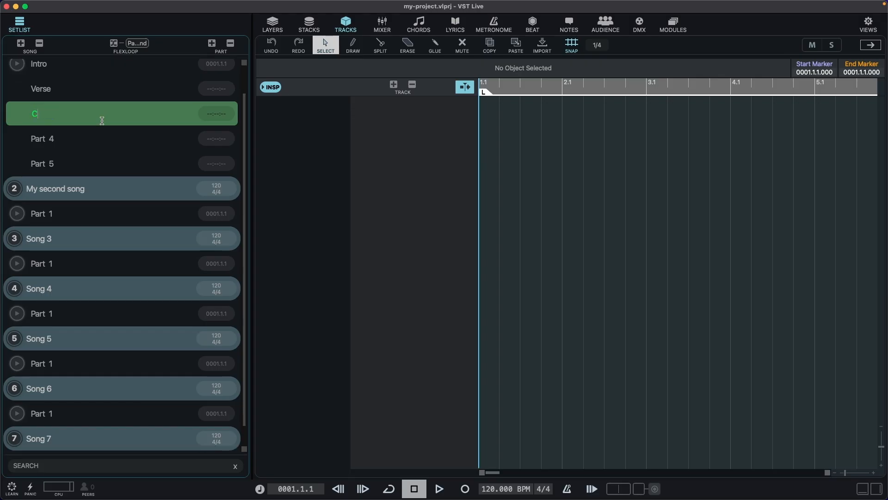
pyautogui.write('horus')
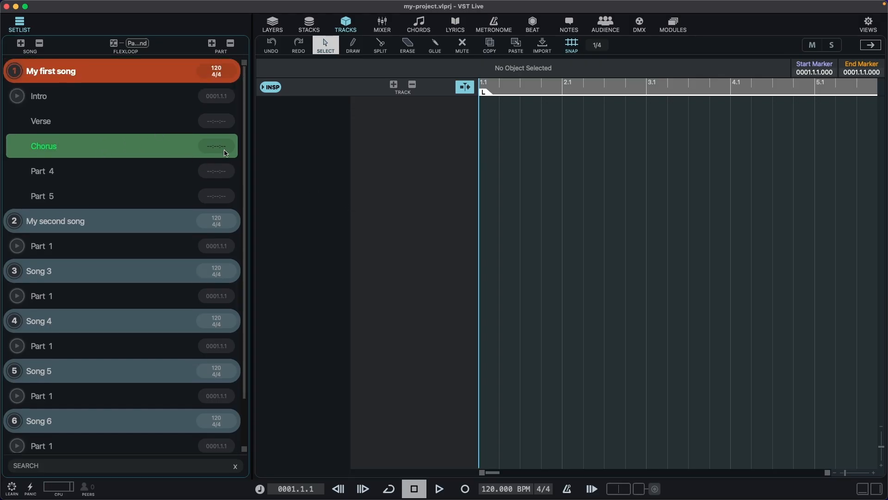
pyautogui.moveTo(227, 123)
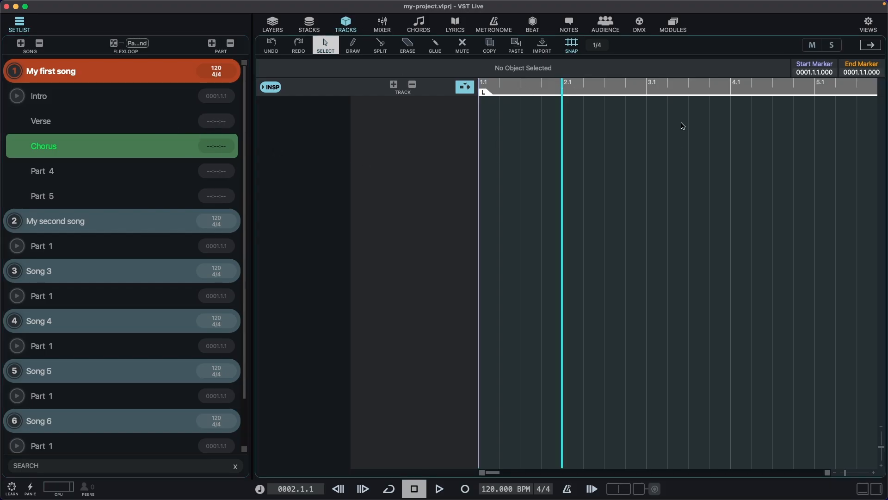
pyautogui.moveTo(230, 119)
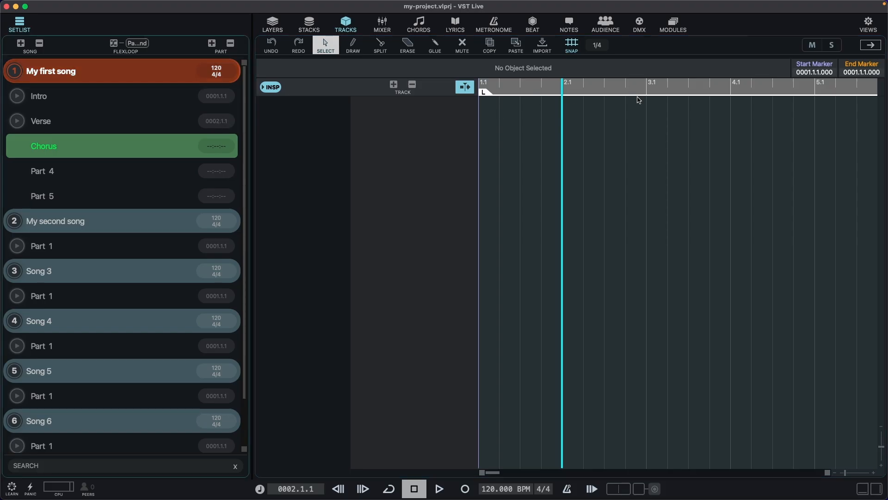
# Step: Set Chorus to trigger at bar 3 and the fourth part, Extra, at bar 5
pyautogui.click(40, 120)
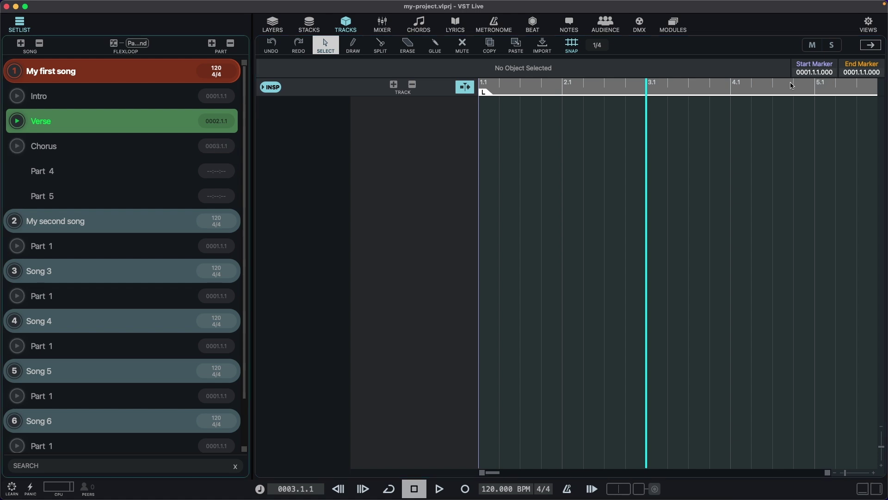
pyautogui.click(43, 145)
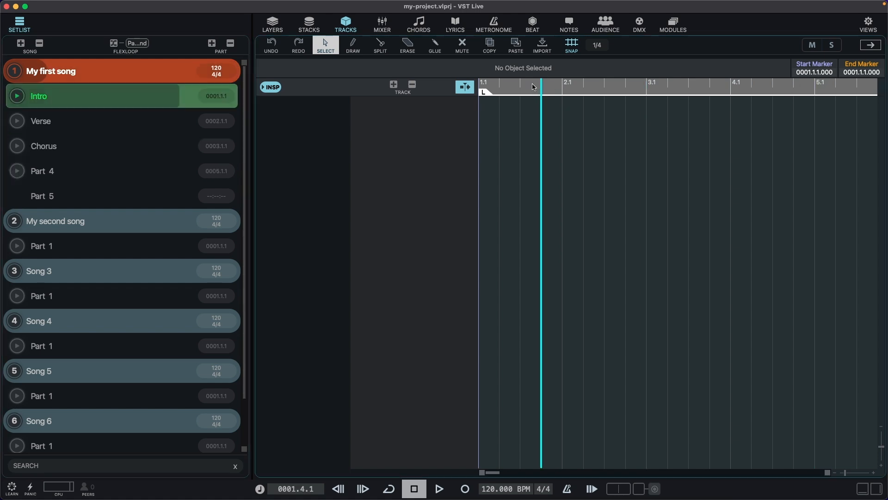
pyautogui.click(43, 145)
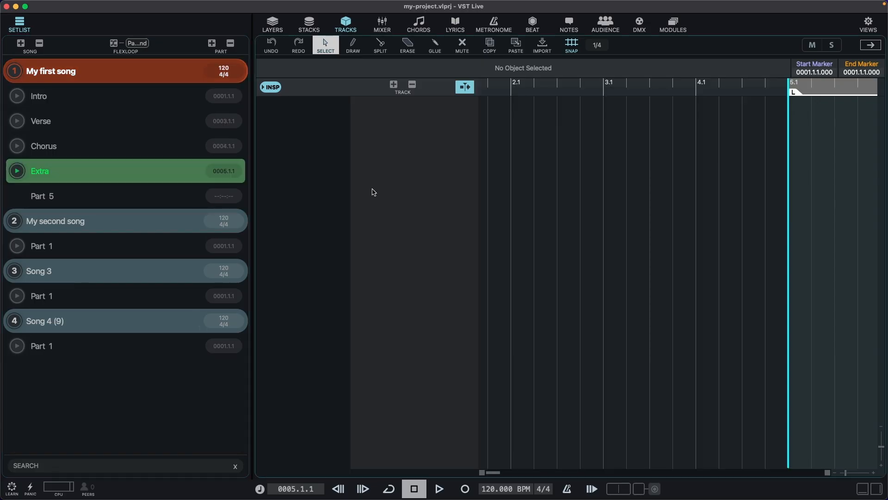
pyautogui.moveTo(365, 186)
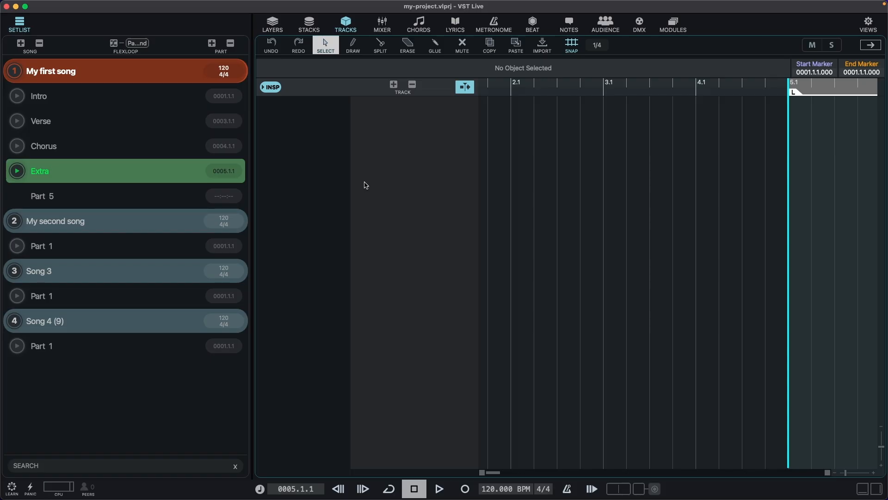
pyautogui.click(130, 6)
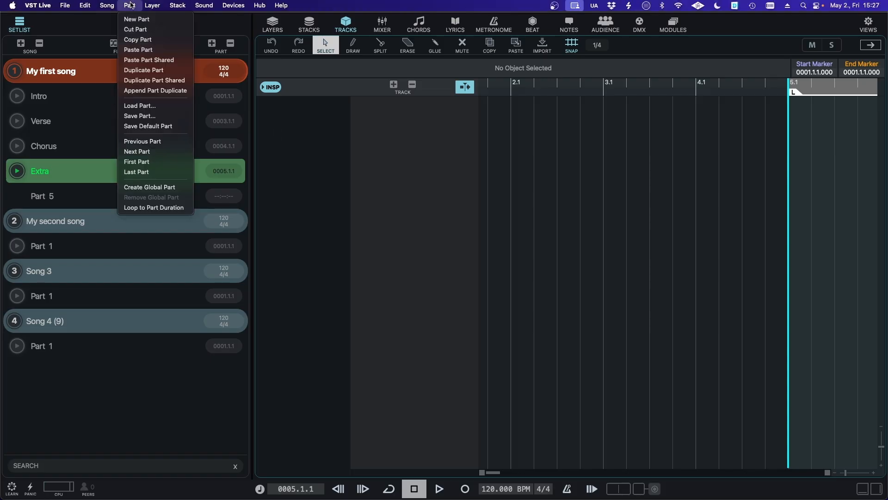
# Step: Create a global part for My first song via Part > Create Global Part
pyautogui.click(149, 187)
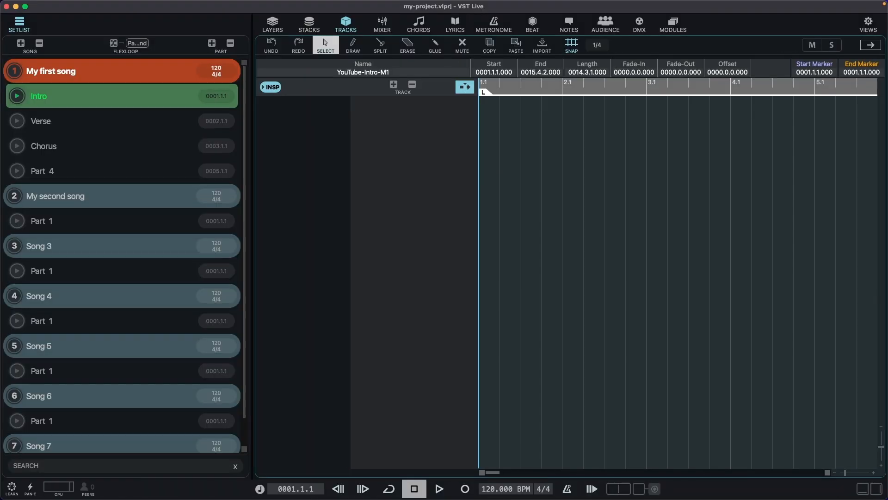
pyautogui.moveTo(484, 114)
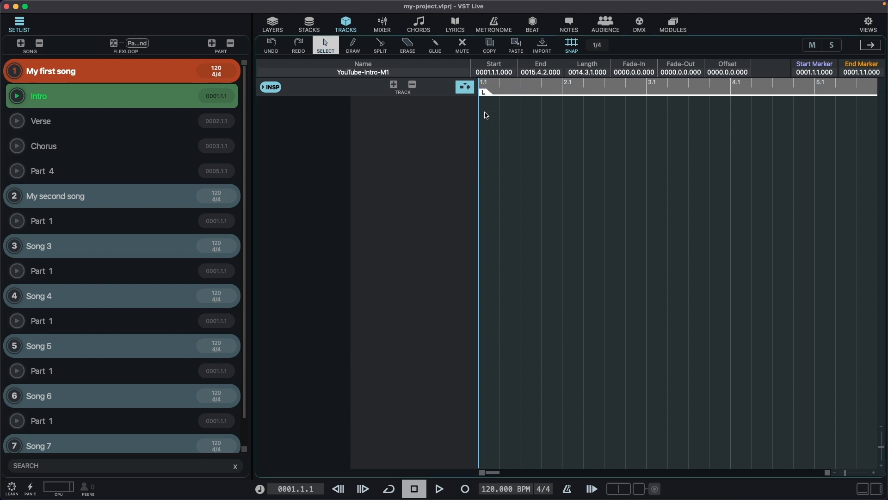